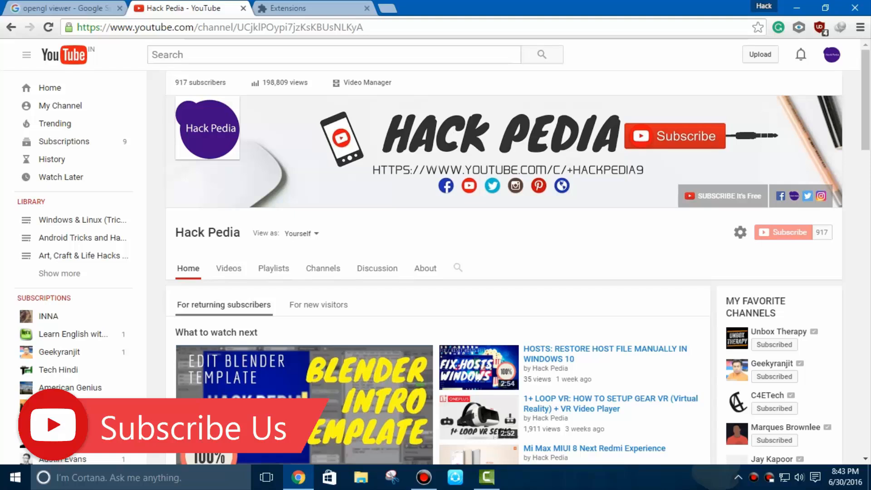
Step: Scroll through the Softpedia page for OpenGL Extension Viewer
scroll("down", 3)
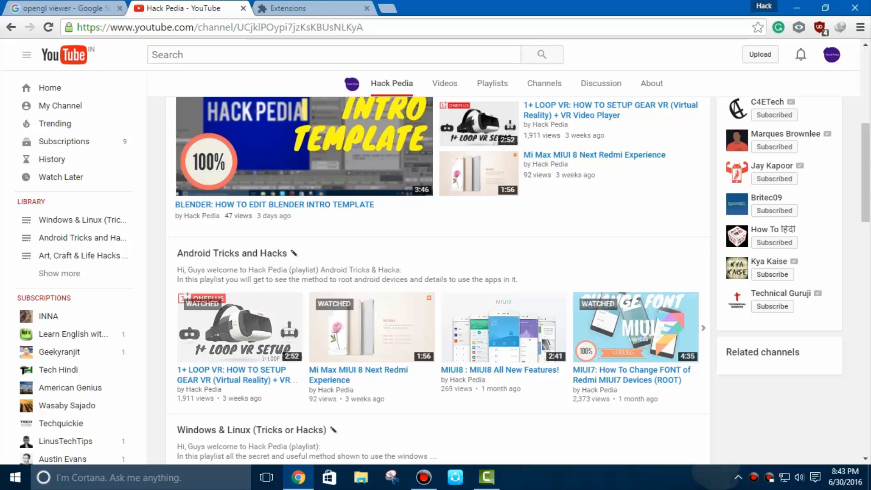
scroll("down", 3)
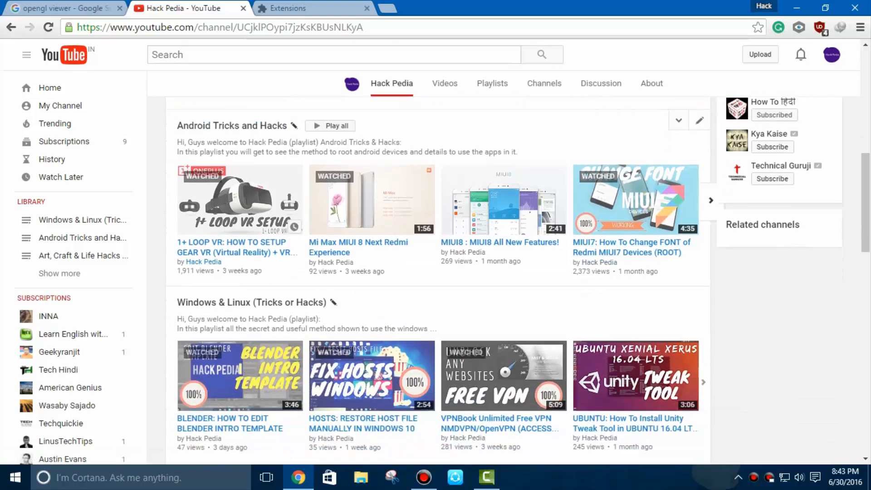
scroll("down", 3)
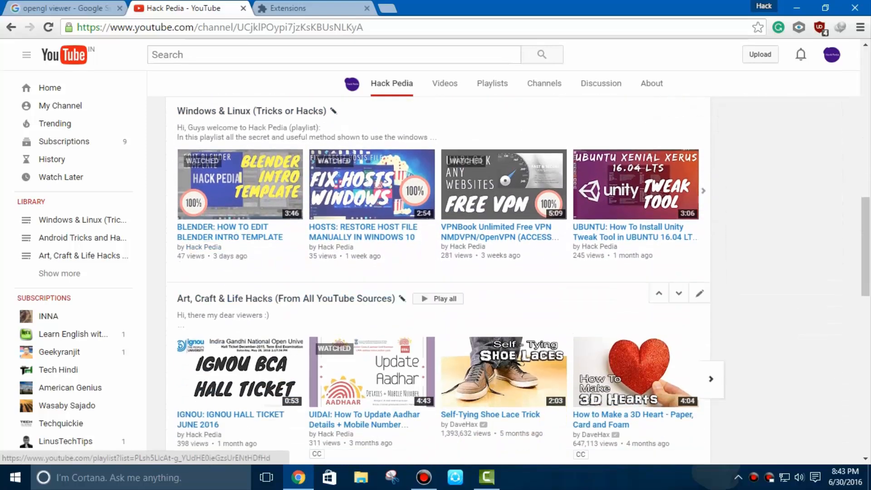
scroll("down", 3)
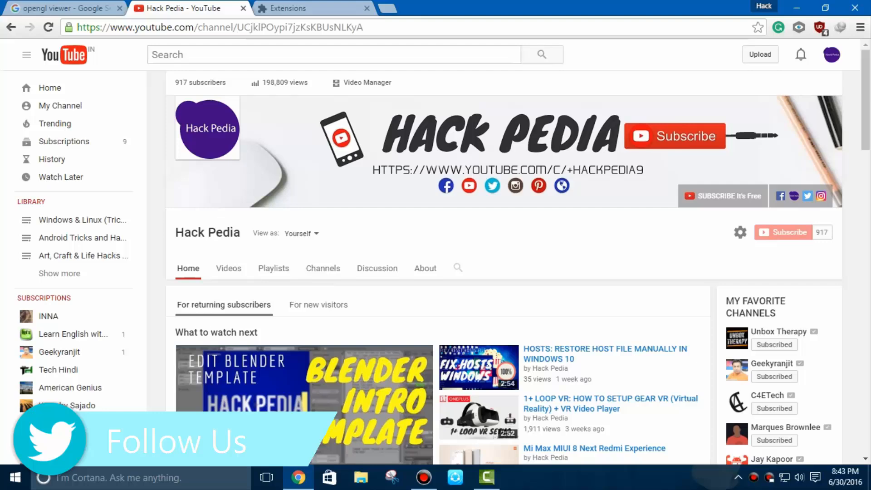
left_click(68, 8)
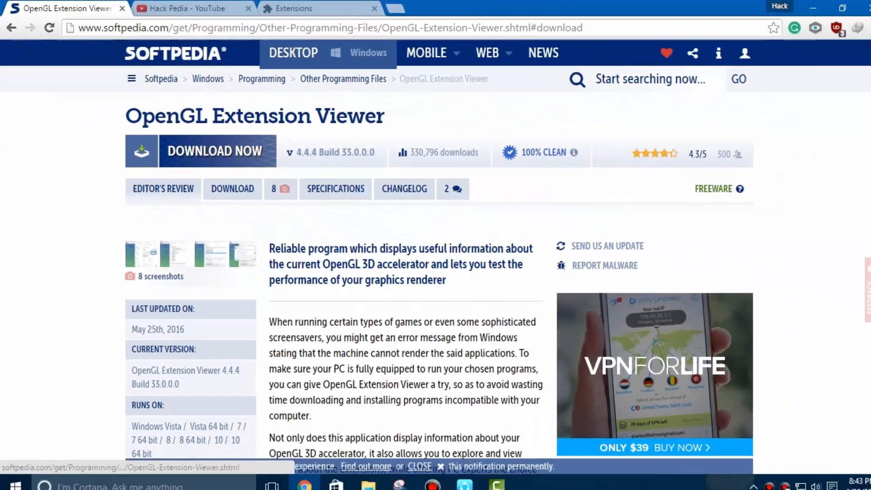
Step: Download the installer from the Softpedia Secure Download (US) mirror and run it
left_click(215, 151)
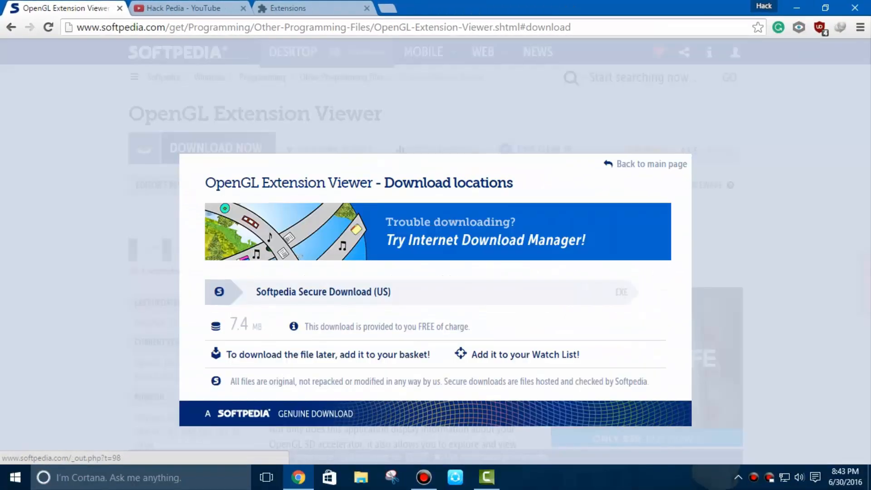
left_click(317, 291)
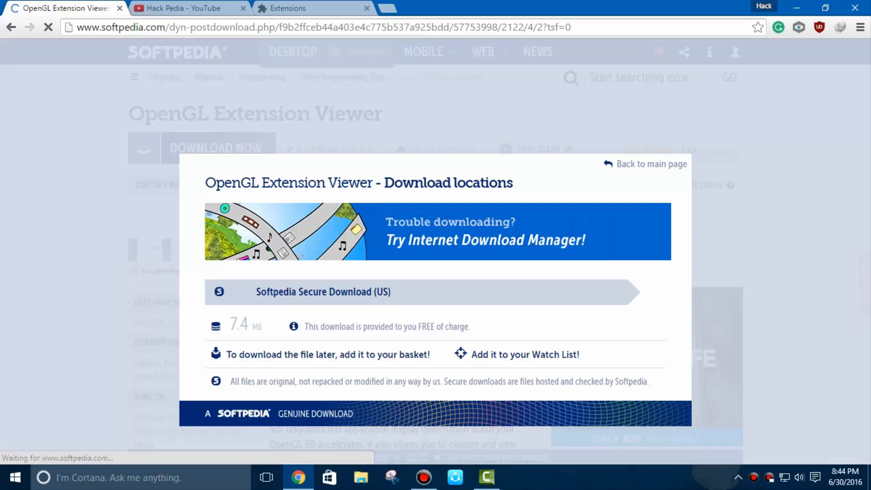
left_click(323, 292)
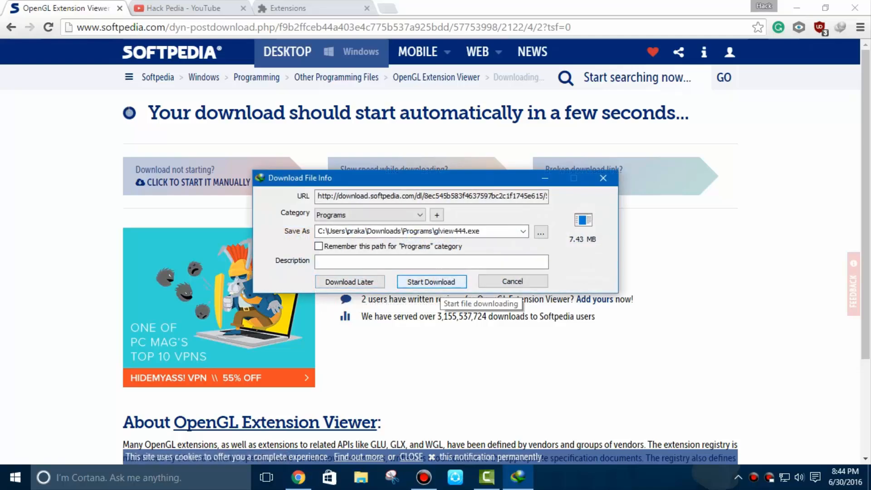
left_click(432, 282)
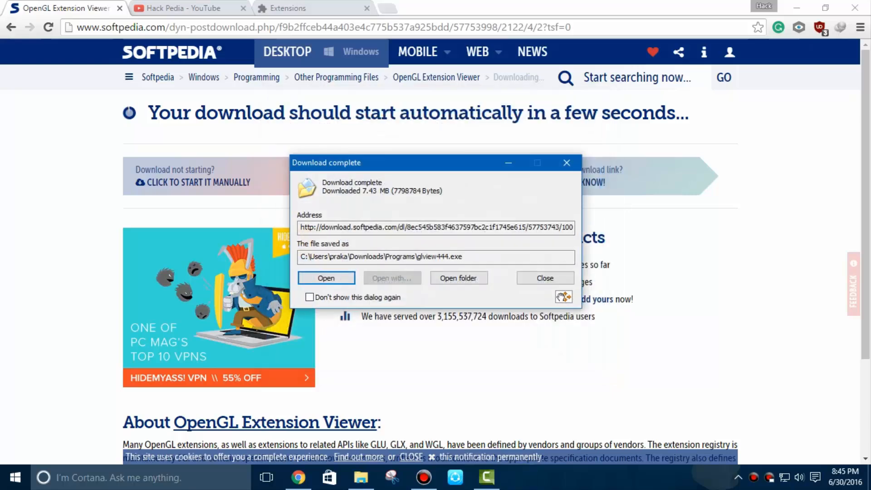
left_click(327, 278)
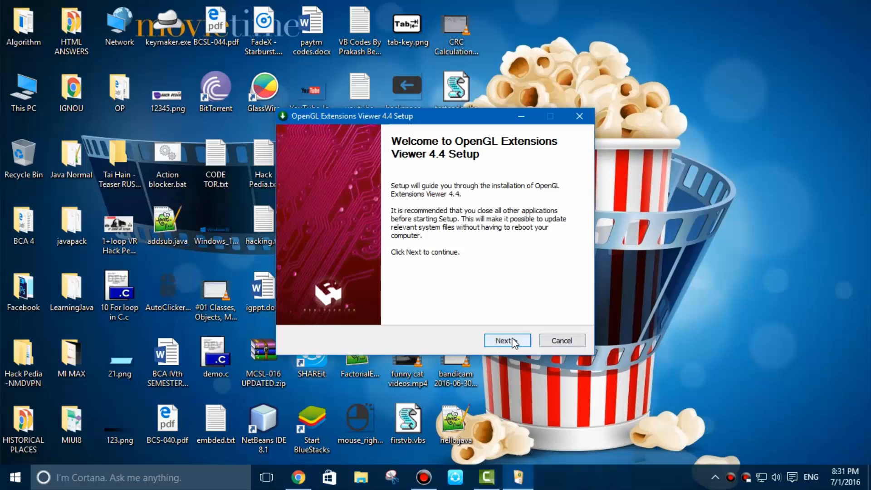
Step: Install OpenGL Extensions Viewer 4.4 with all components checked, then finish with Run enabled
left_click(511, 340)
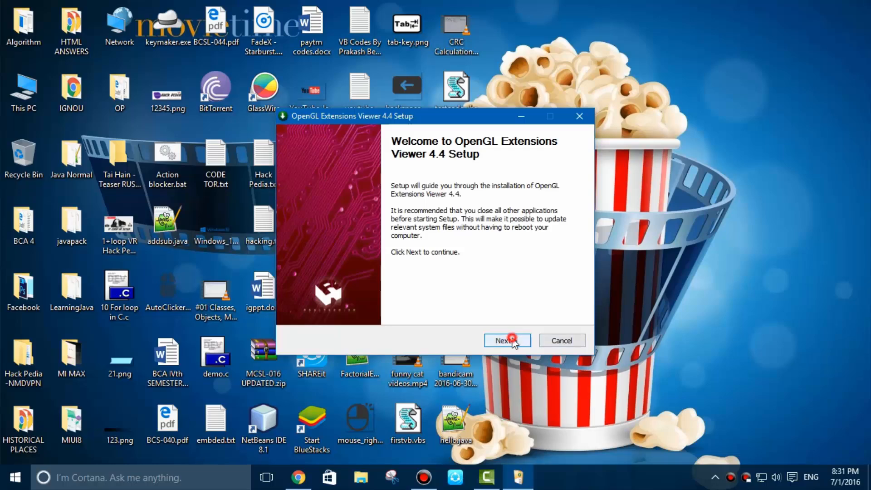
left_click(508, 341)
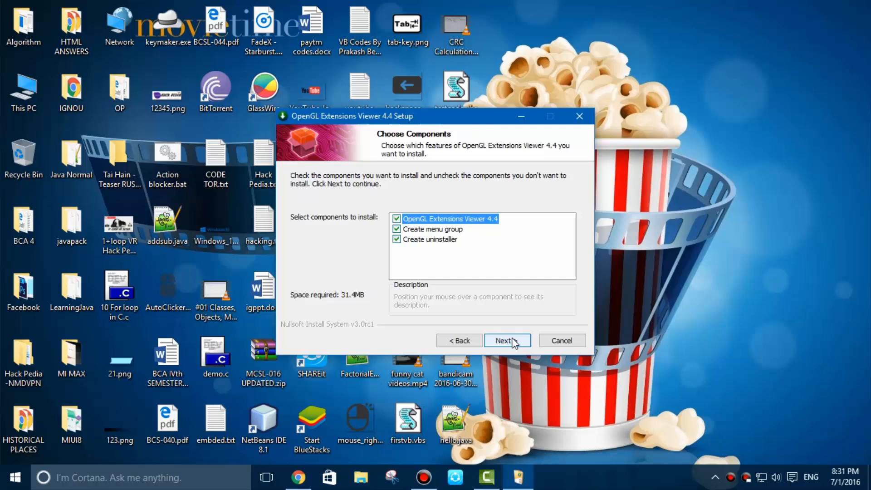
left_click(507, 340)
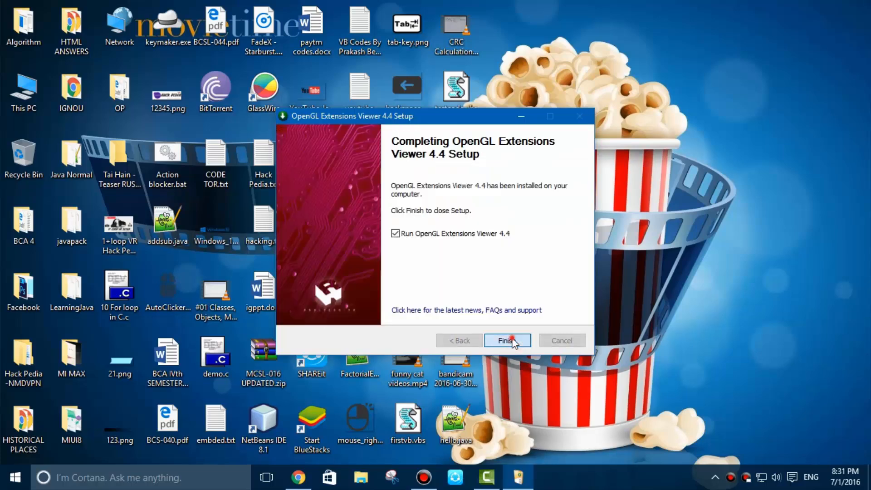
left_click(508, 340)
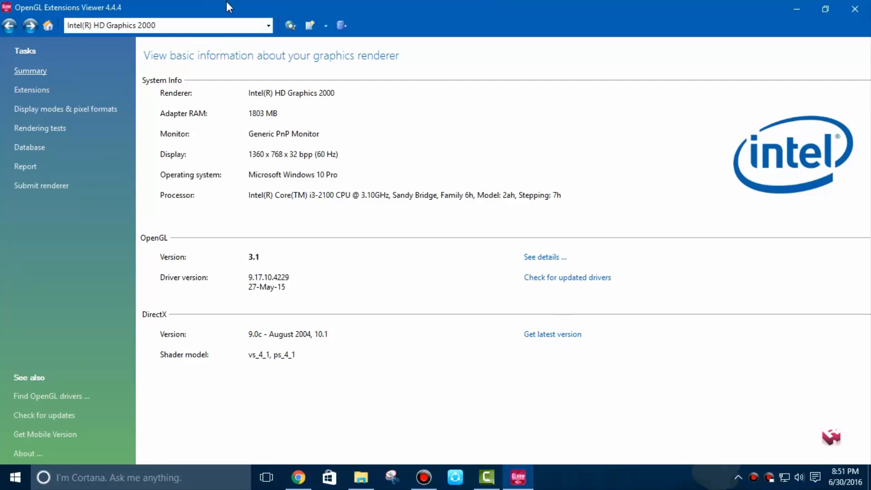
Step: Select the Intel HD Graphics 2000 Forward Context 3.1 renderer and view core feature details
left_click(266, 25)
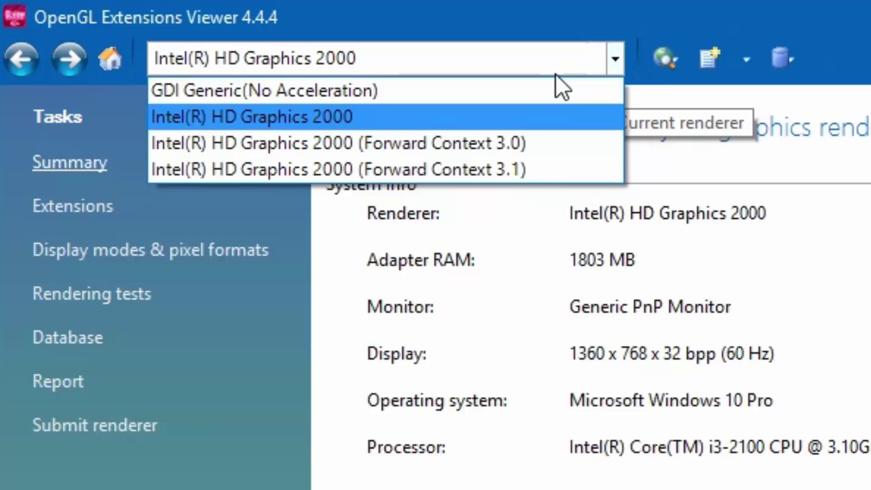
mouse_move(388, 155)
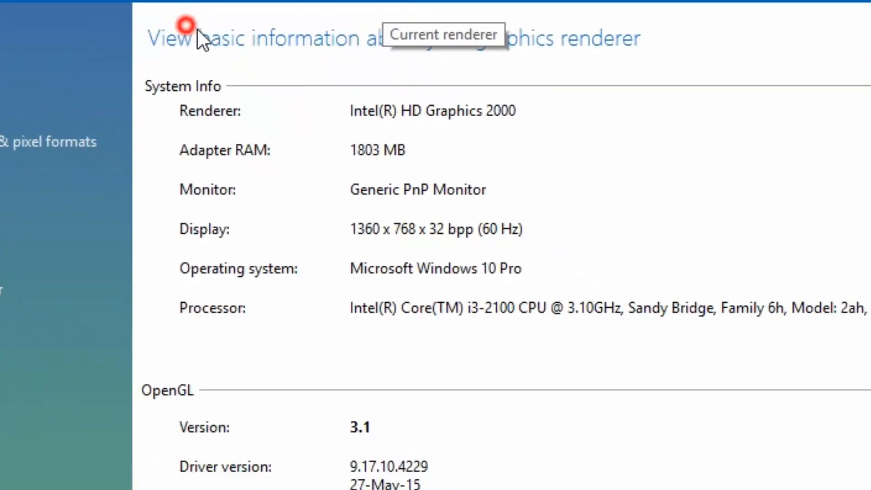
scroll("down", 3)
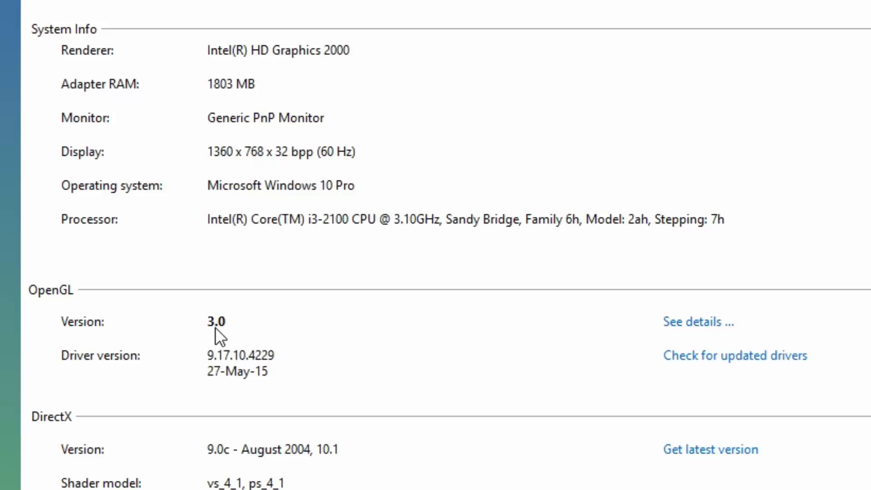
left_click(444, 43)
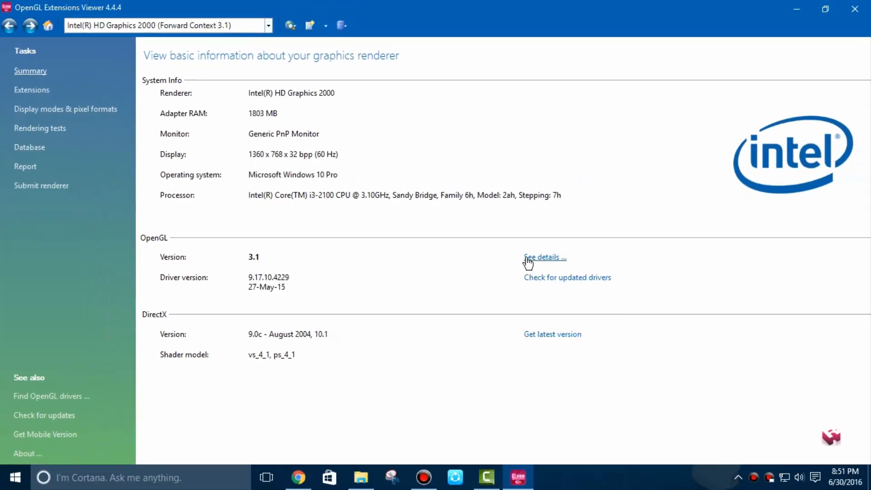
left_click(545, 258)
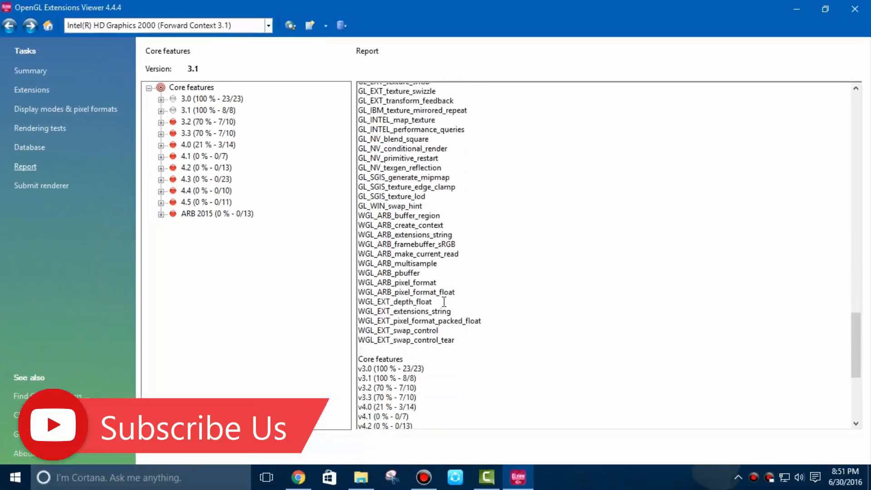
Step: Expand 4.2 and 3.1 core features, inspect glTexBuffer, then return to Summary
left_click(217, 176)
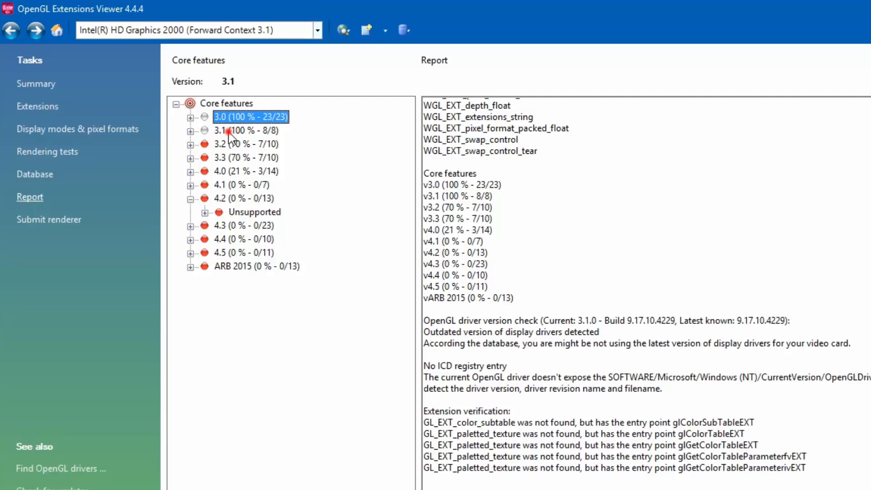
left_click(190, 131)
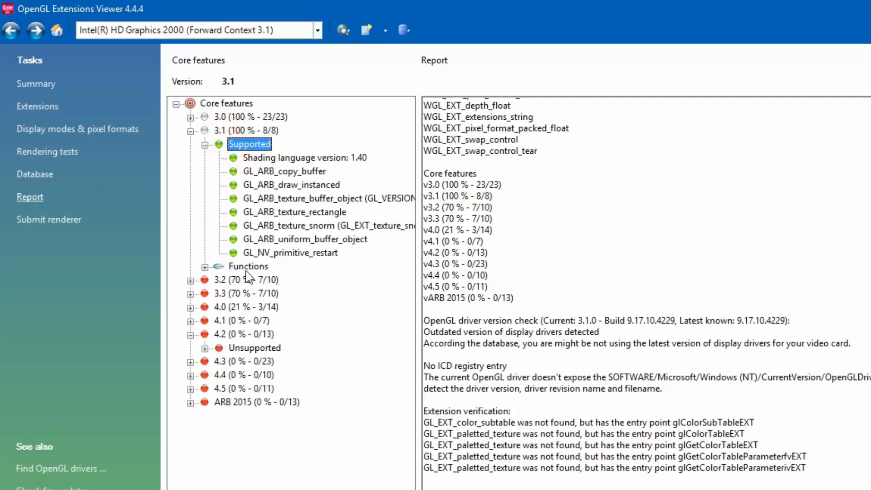
left_click(205, 266)
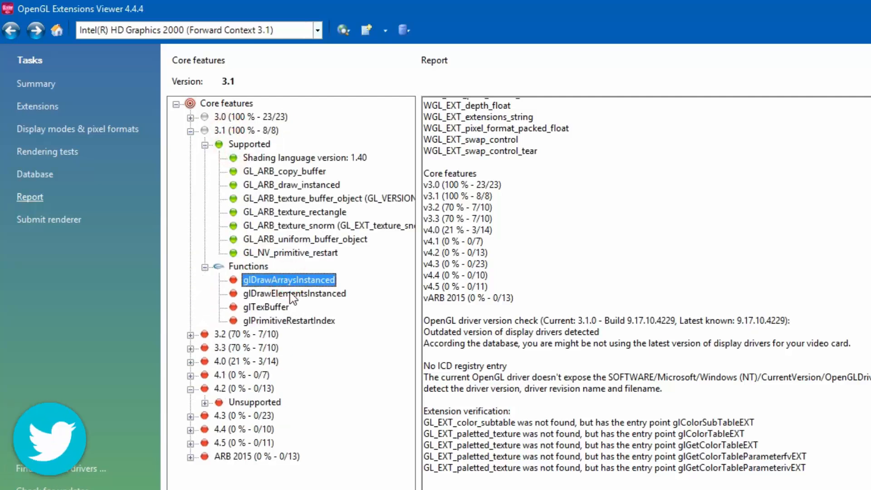
left_click(265, 307)
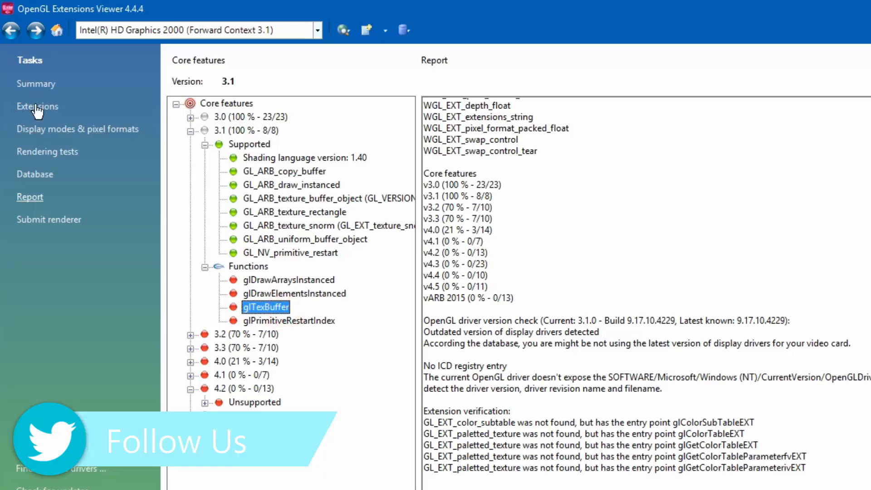
left_click(36, 83)
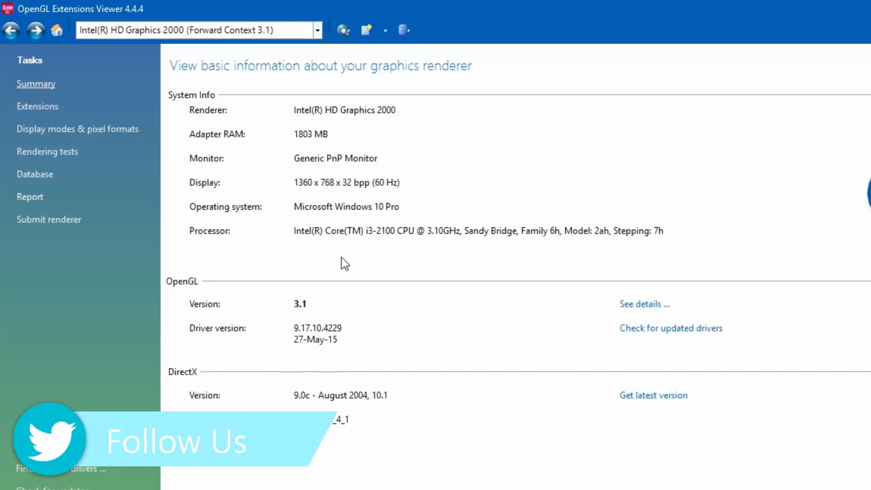
mouse_move(479, 374)
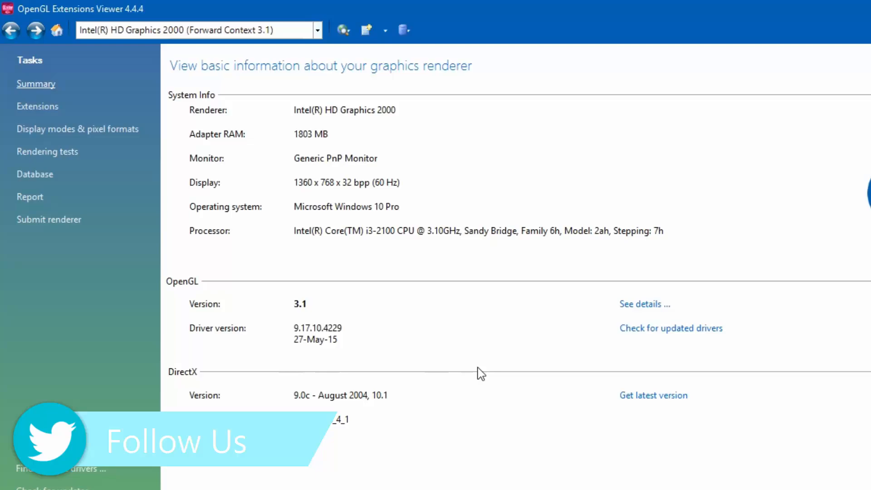
Step: Return from the browser to the viewer and open Display modes & pixel formats
left_click(655, 335)
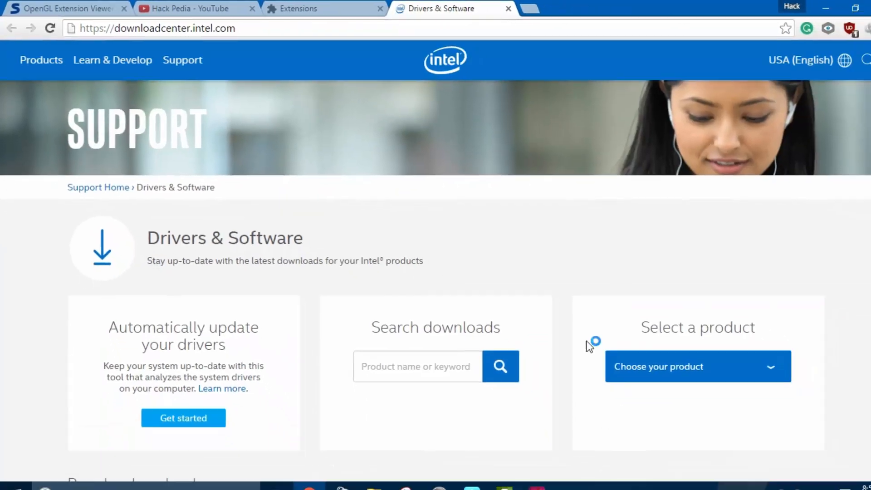
scroll("down", 3)
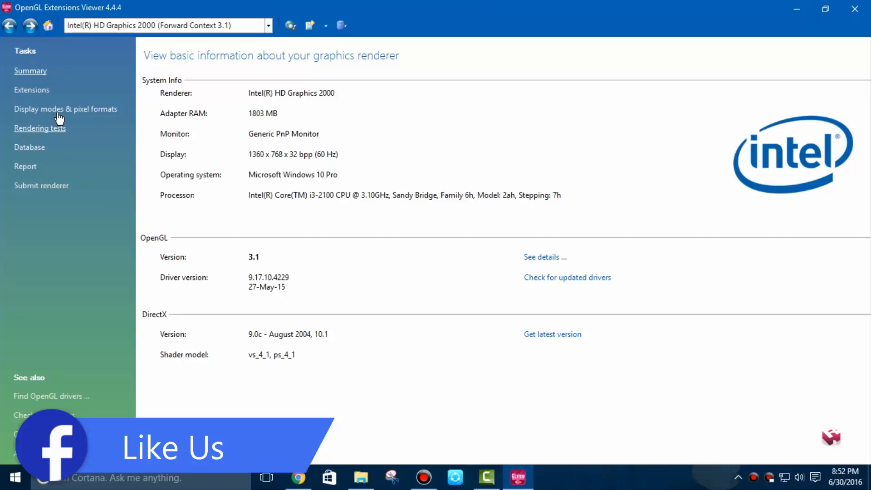
left_click(66, 109)
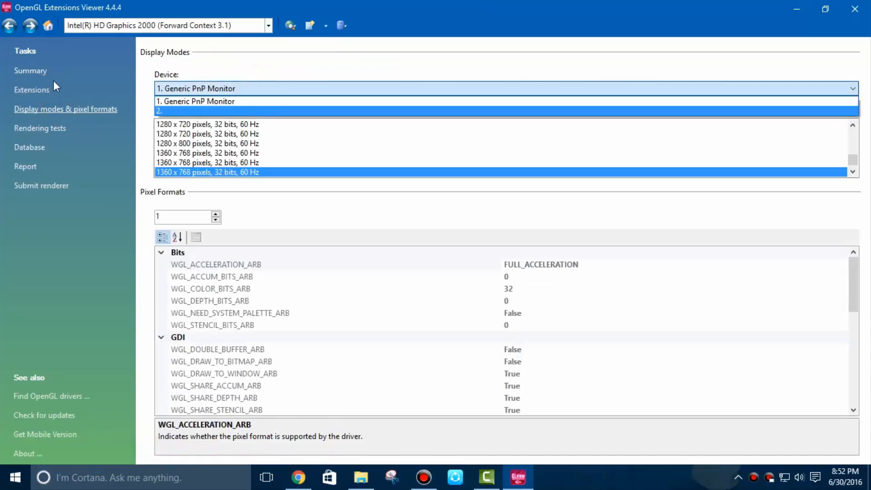
Step: Open the Extensions page listing renderer info, capabilities and 129 extensions
left_click(31, 89)
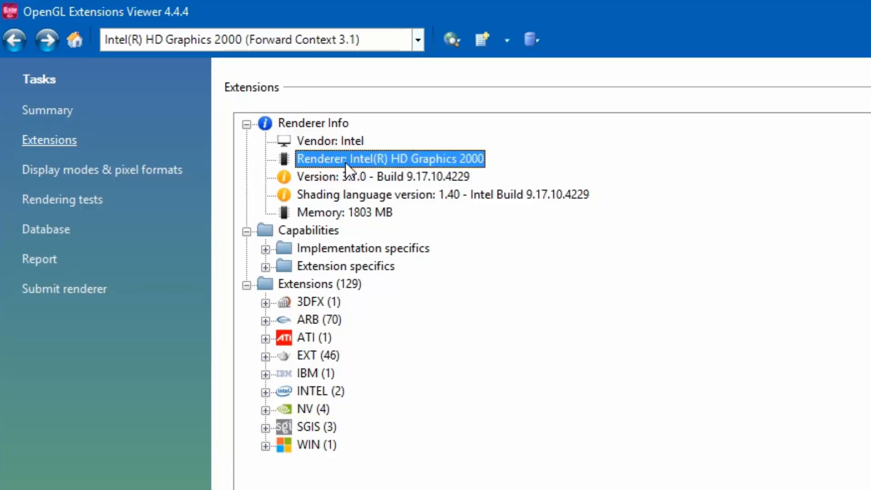
Step: Select Version and Memory, then expand Implementation specifics and Extension specifics
left_click(329, 177)
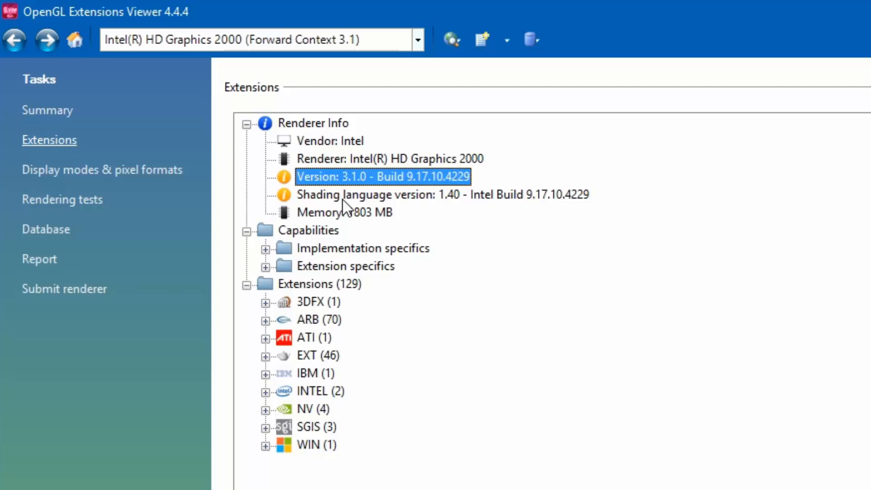
left_click(358, 213)
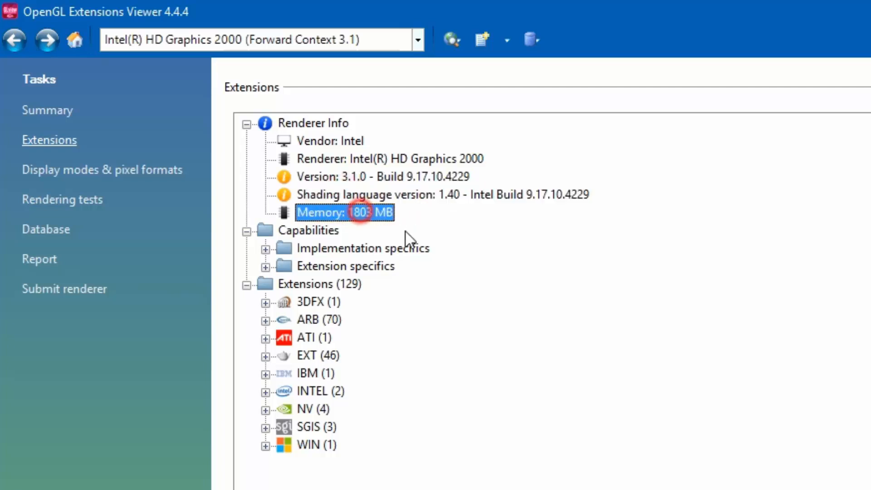
mouse_move(290, 257)
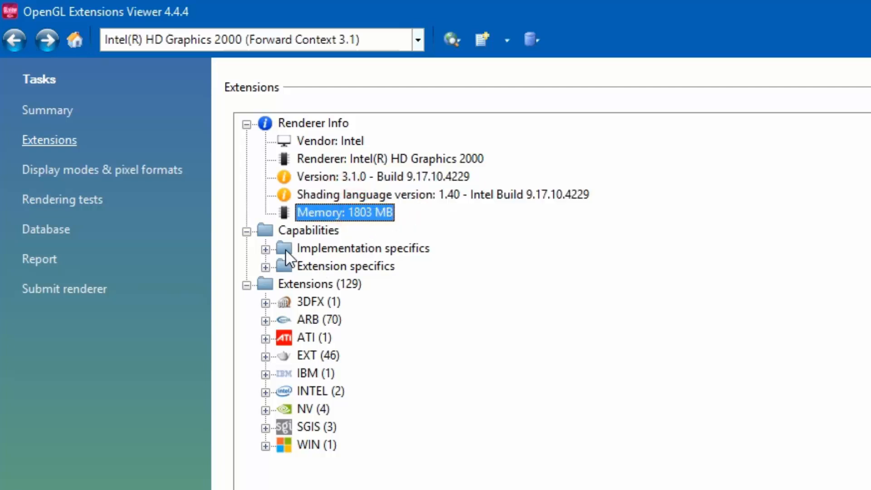
left_click(308, 230)
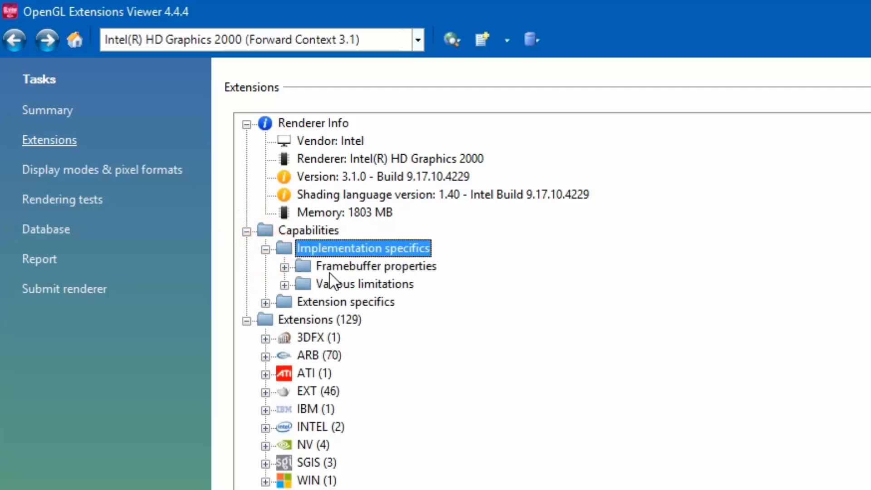
left_click(284, 266)
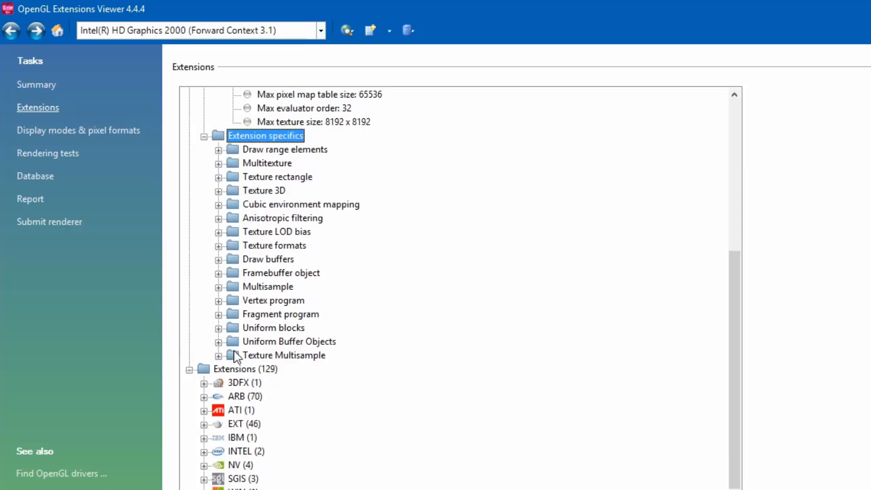
mouse_move(228, 397)
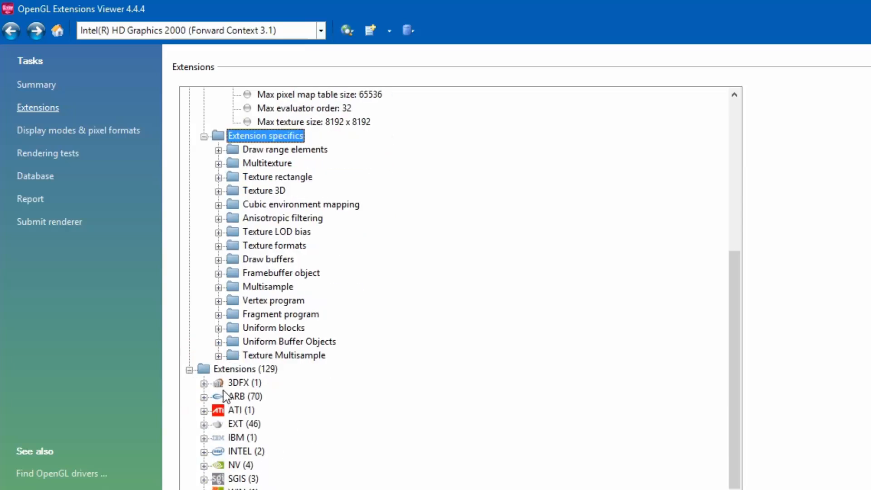
Step: Expand the 3DFX, ARB, WIN and NV extension groups, then open Display modes & pixel formats
left_click(202, 383)
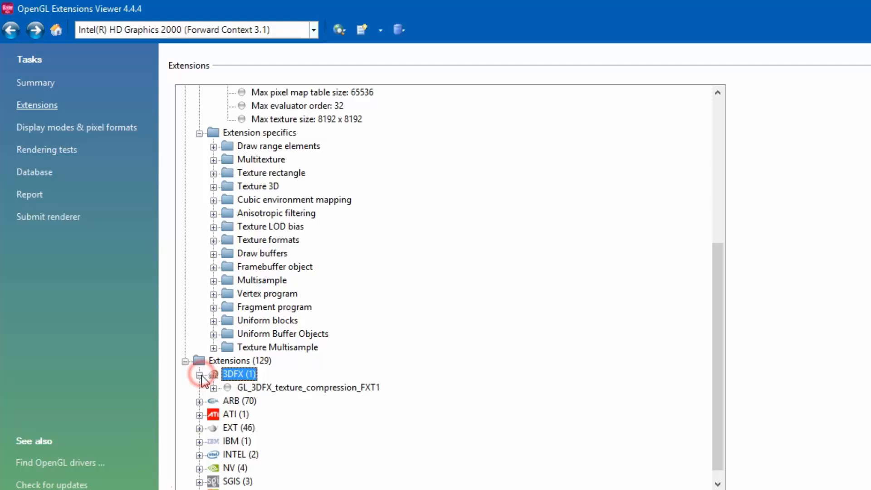
left_click(200, 374)
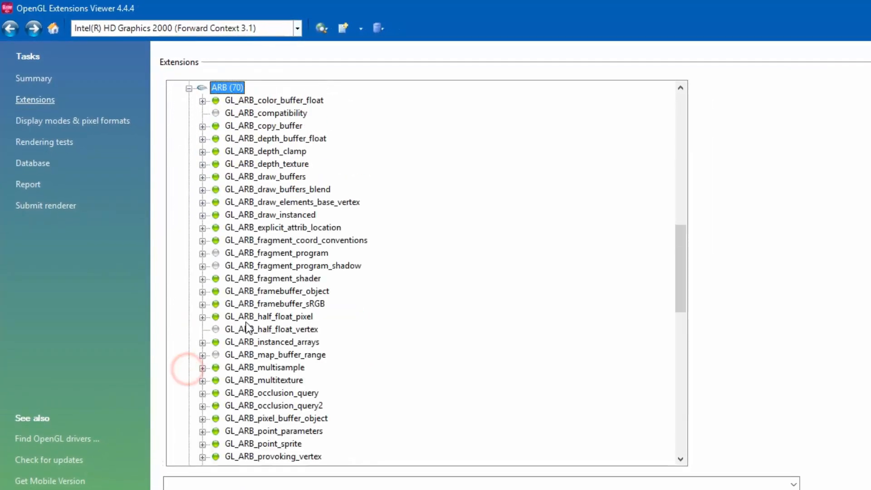
scroll("down", 3)
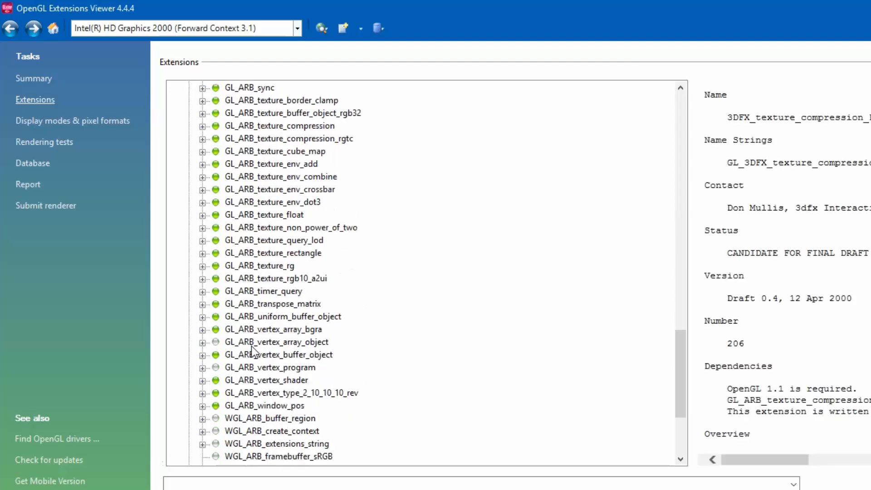
scroll("down", 3)
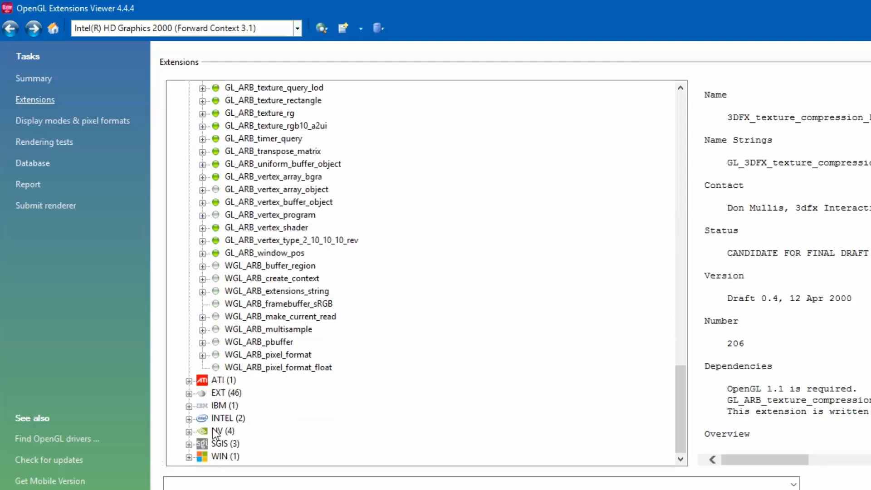
left_click(227, 418)
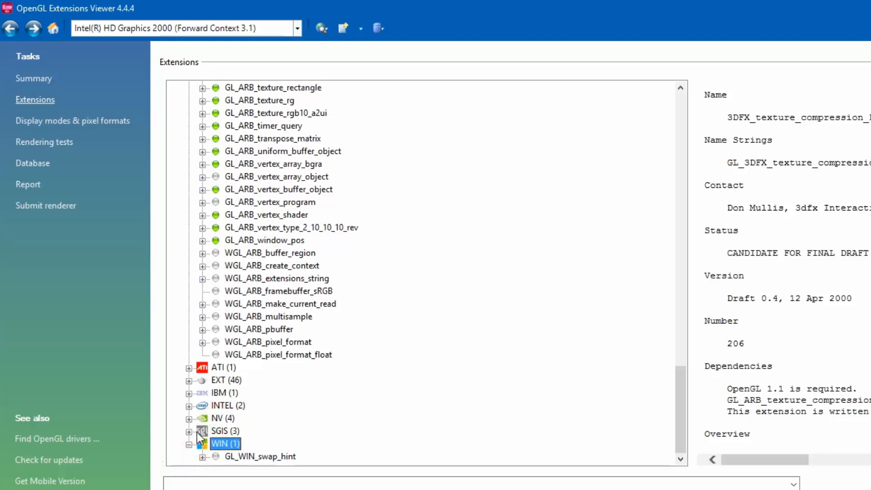
left_click(190, 418)
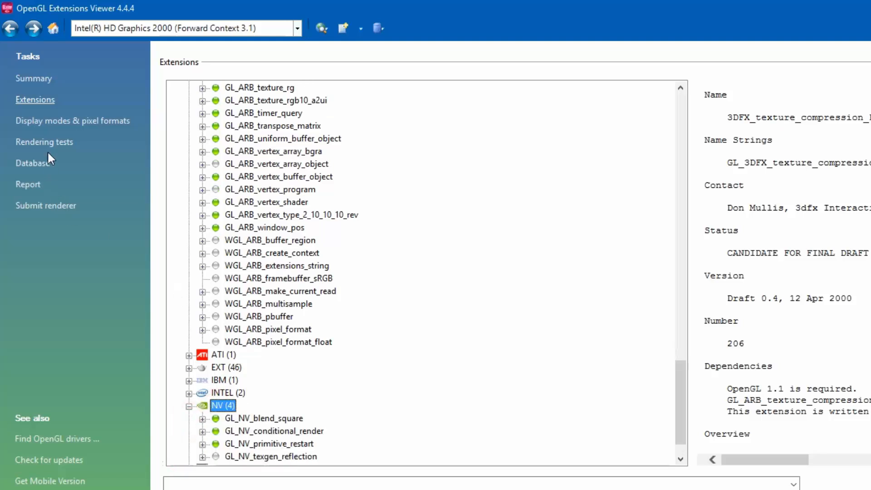
left_click(72, 120)
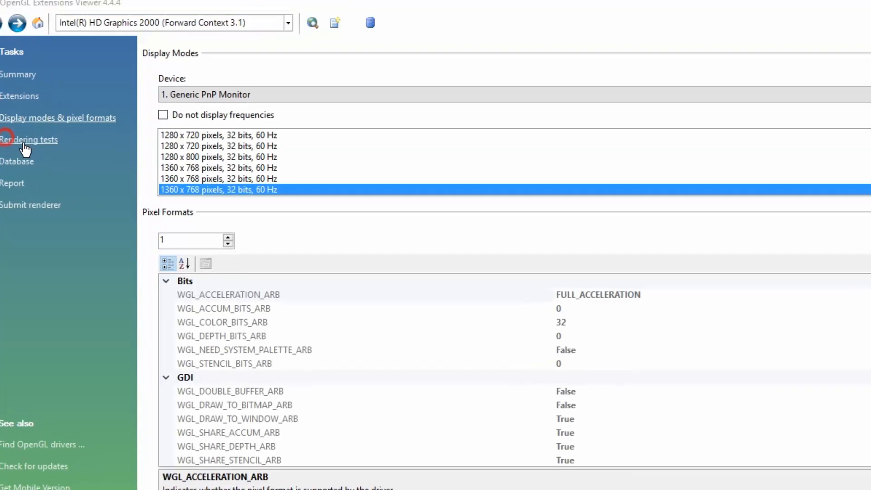
Step: Open Rendering tests using the Intel HD Graphics 2000 Forward Context 3.1 context
left_click(28, 140)
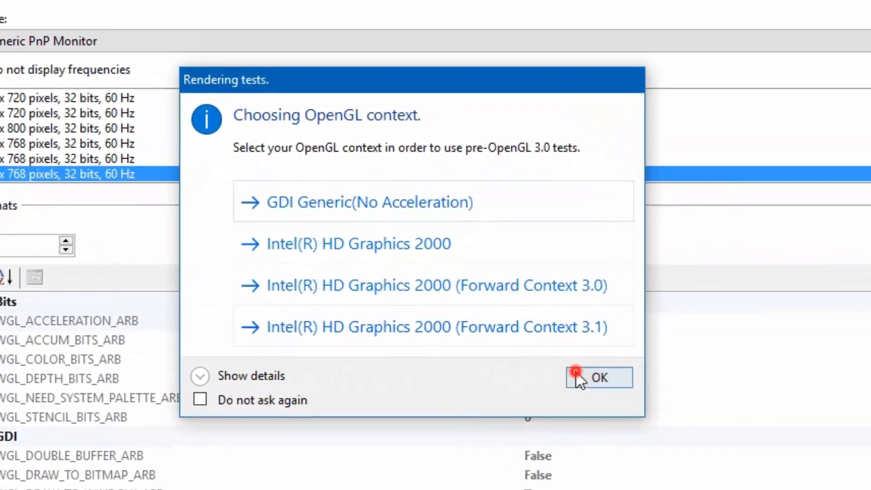
left_click(599, 378)
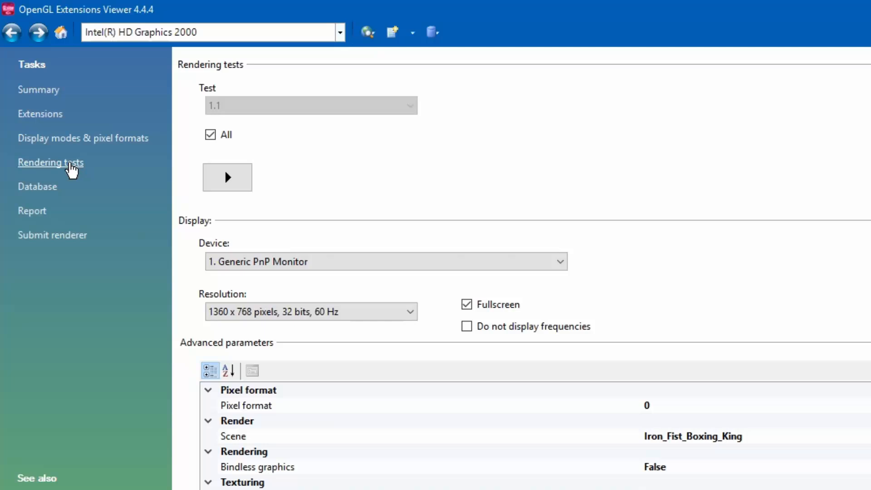
left_click(227, 177)
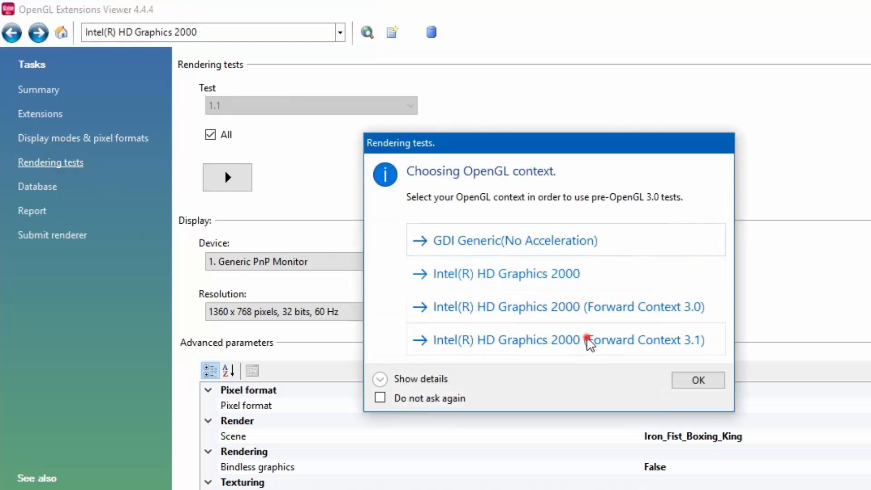
left_click(587, 340)
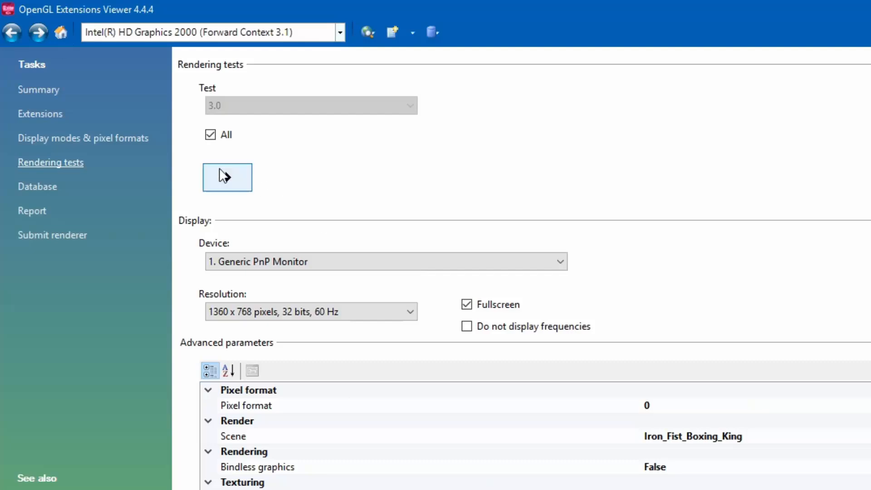
Step: Run all rendering tests, then close the results showing 3.0 and 3.1 passing at 372–375 FPS
left_click(227, 177)
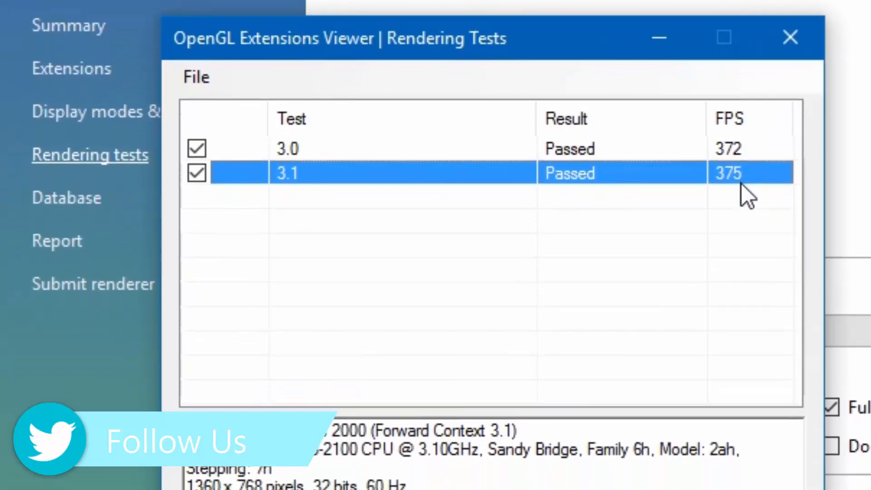
left_click(788, 36)
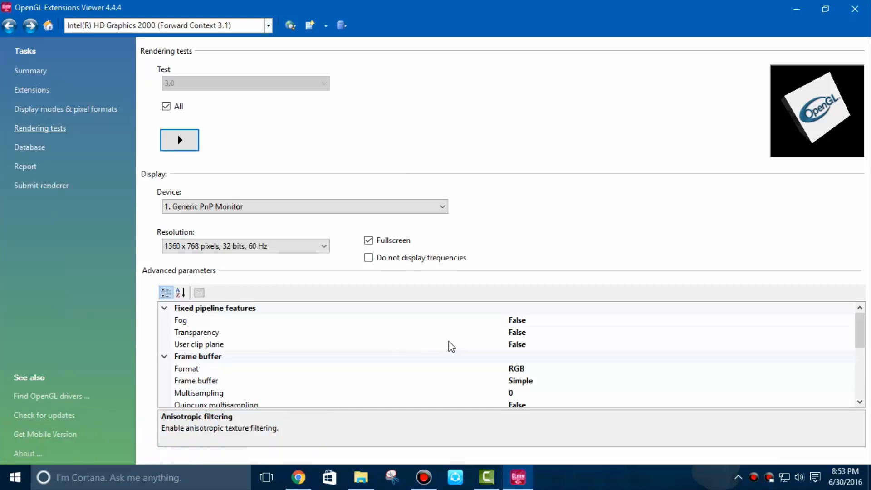
mouse_move(70, 403)
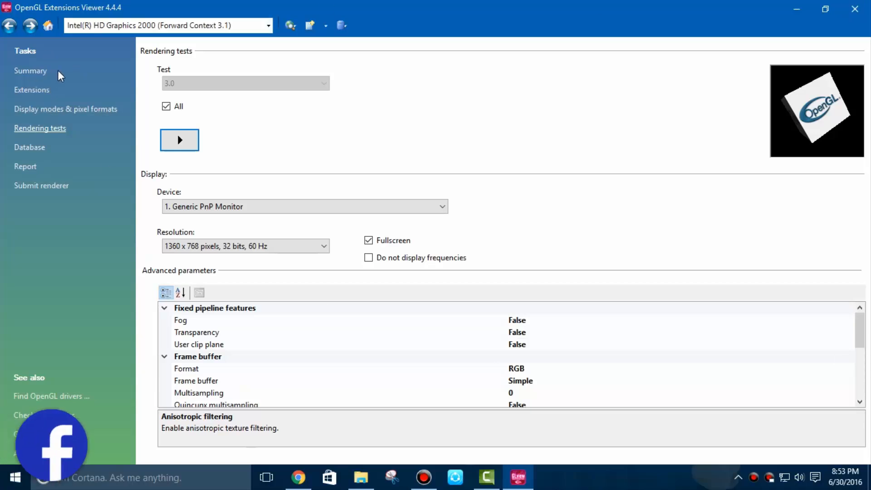
Step: Return to the Summary page showing Intel HD Graphics 2000 with OpenGL 3.1
left_click(31, 71)
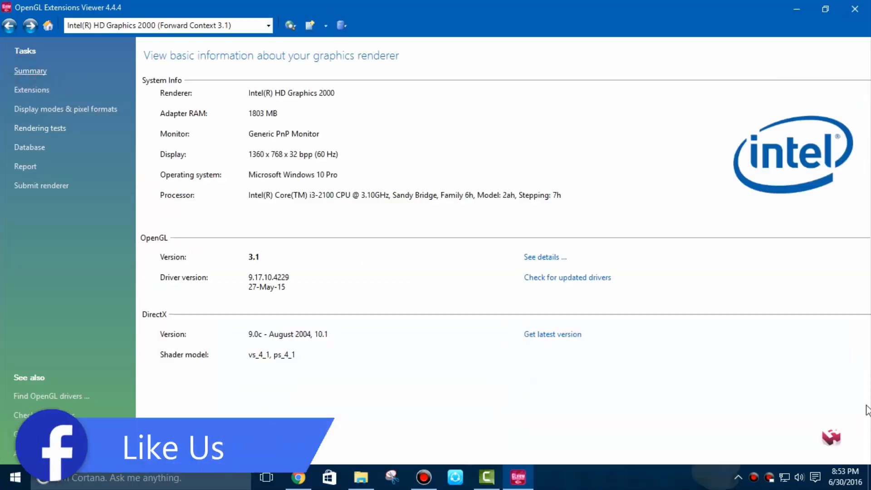